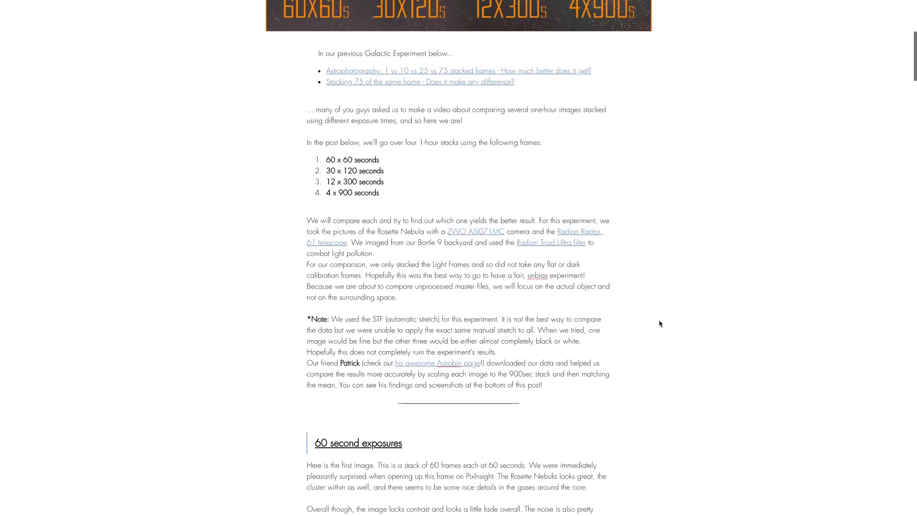
Scroll the Galactic Hunter article past the stats table to the zoomed four-panel PixInsight screenshots.
scroll(down, 3)
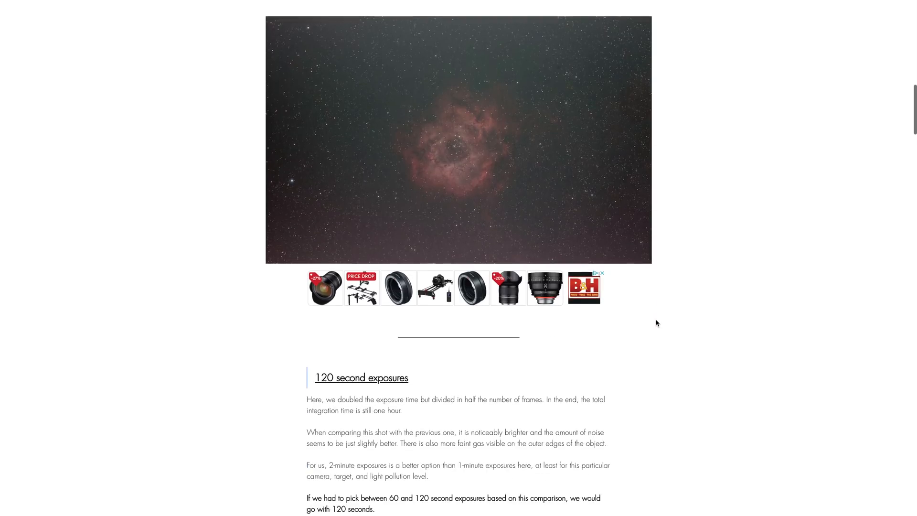
scroll(down, 3)
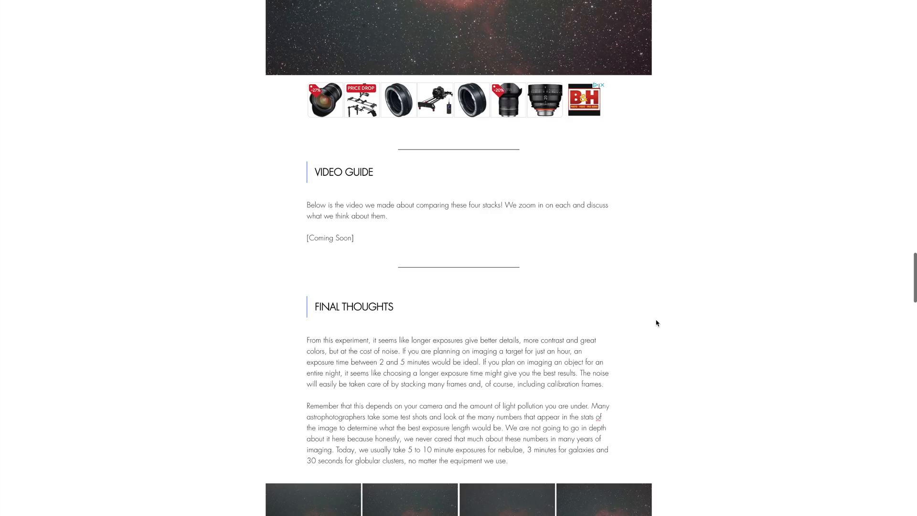
scroll(down, 3)
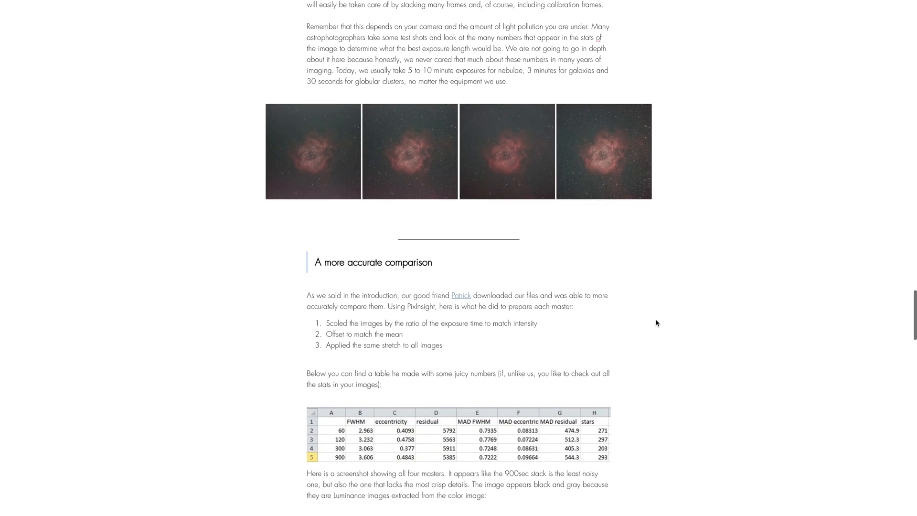
click(461, 295)
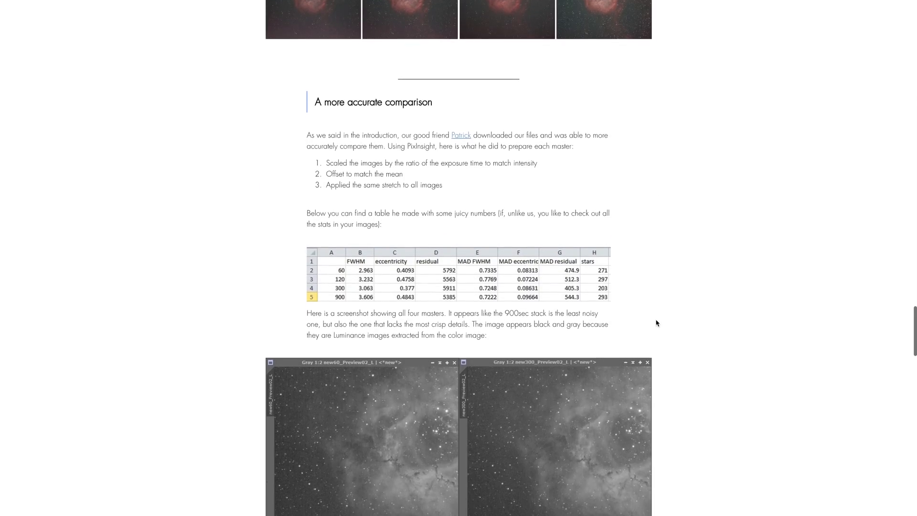
scroll(down, 3)
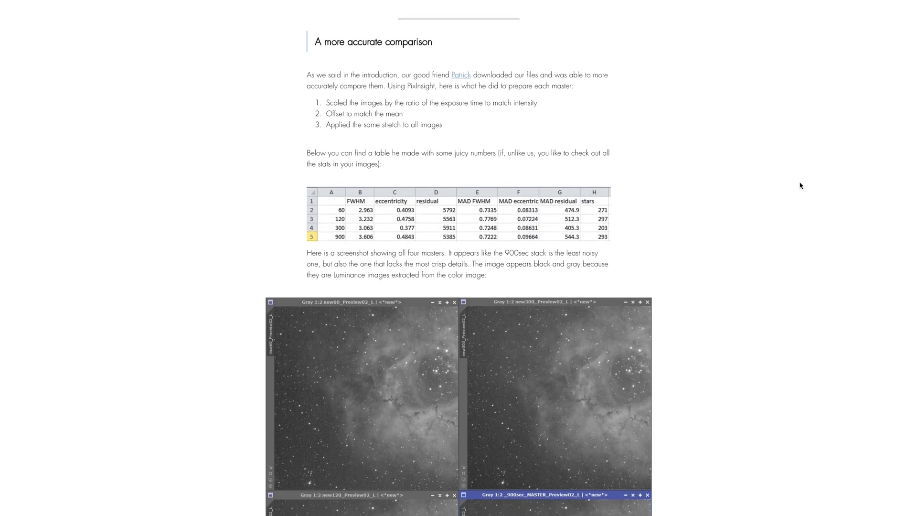
scroll(down, 3)
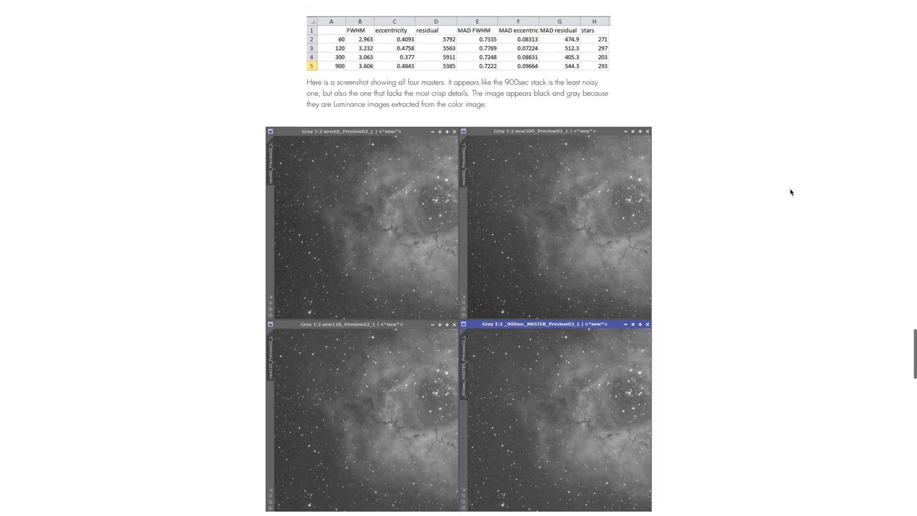
scroll(down, 3)
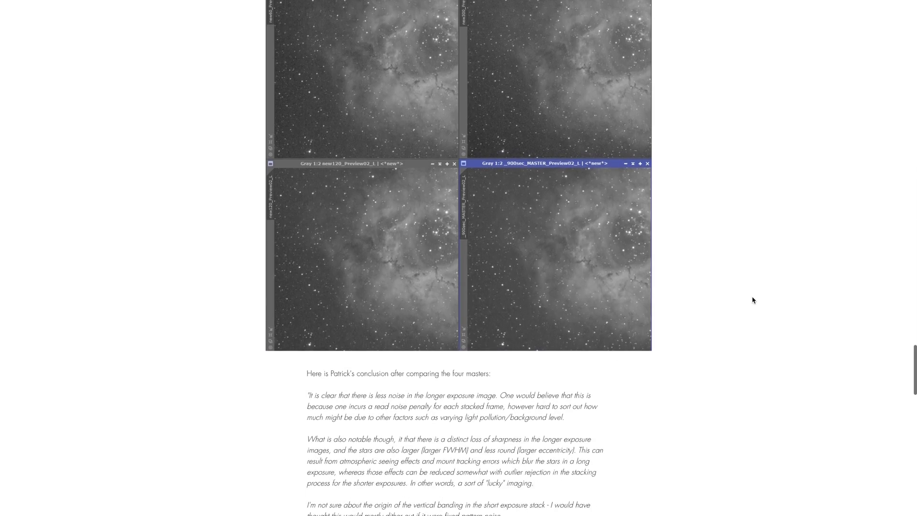
scroll(down, 3)
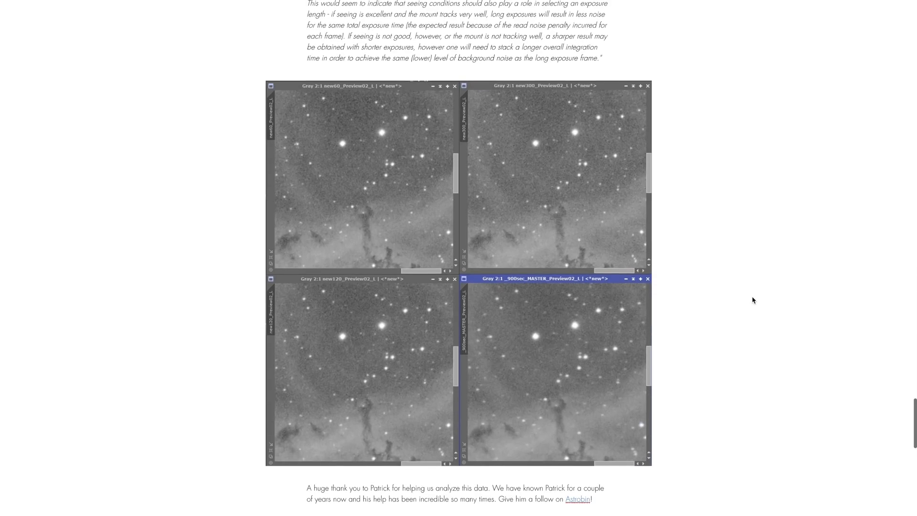
scroll(down, 3)
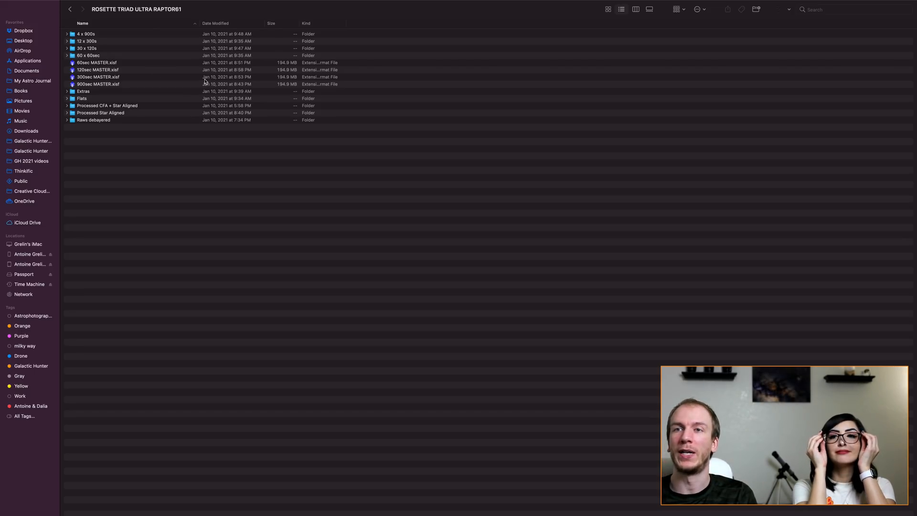
Open 60sec MASTER.xisf from the ROSETTE TRIAD ULTRA RAPTOR61 folder into PixInsight.
click(97, 63)
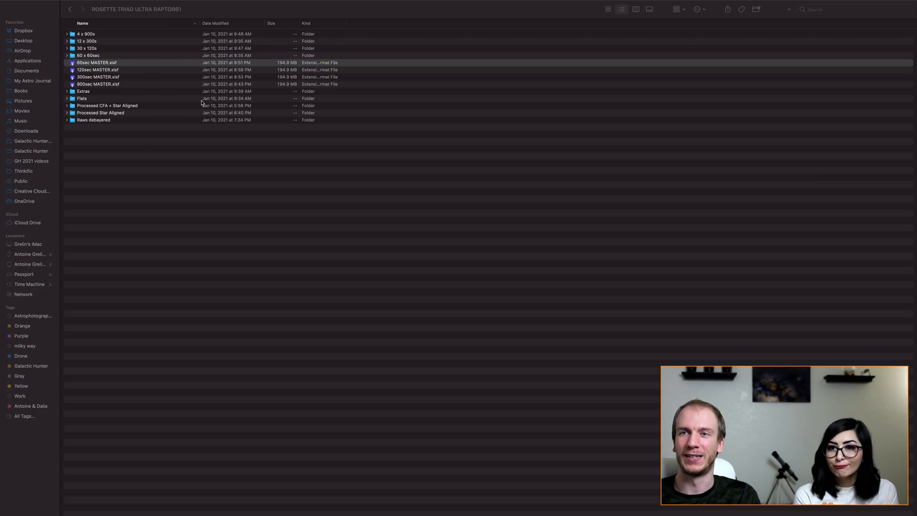
double_click(96, 63)
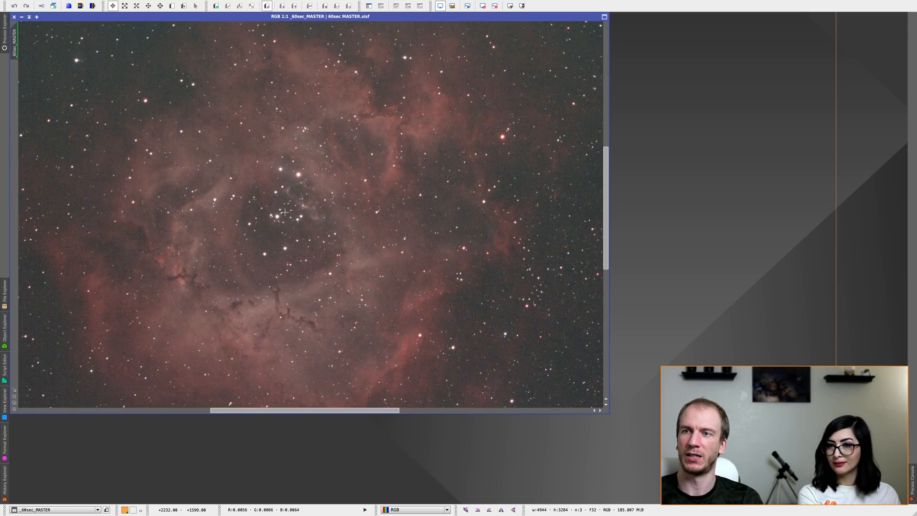
mouse_move(400, 221)
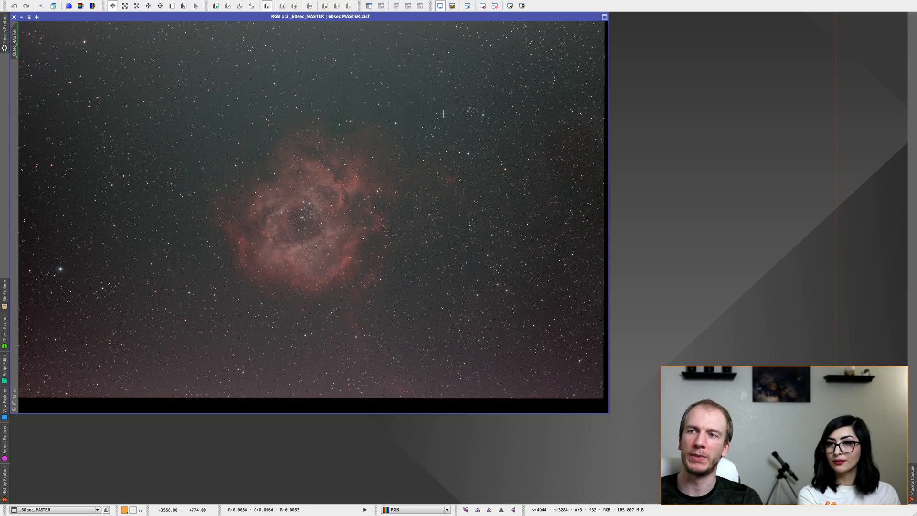
mouse_move(444, 303)
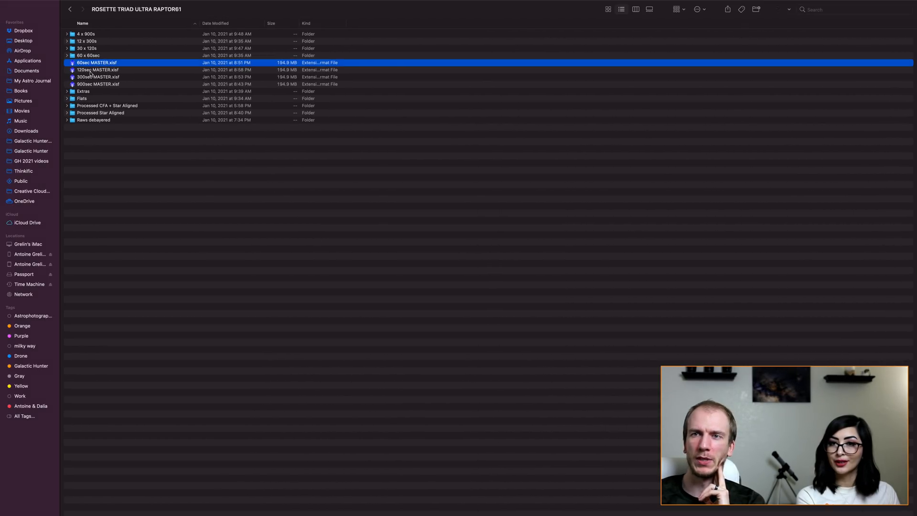
Select 120sec MASTER.xisf in Finder to open it beside the 60-second master.
click(97, 70)
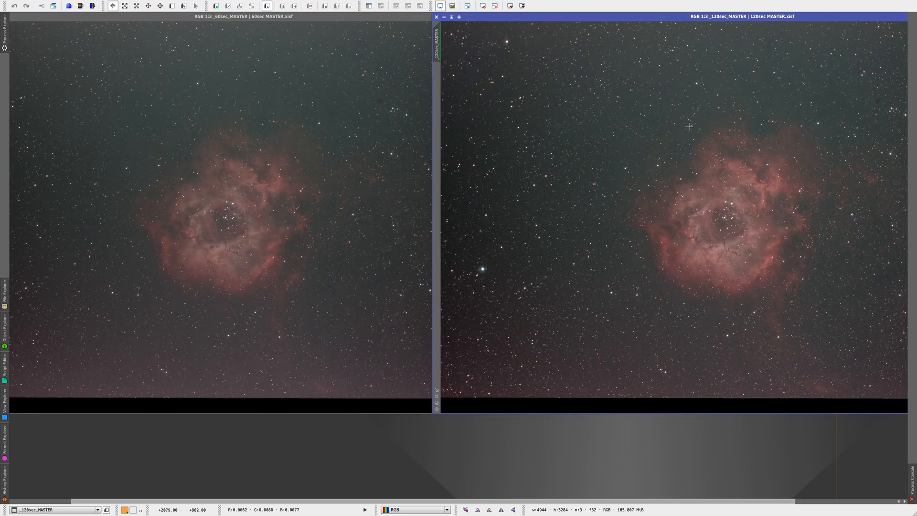
mouse_move(637, 331)
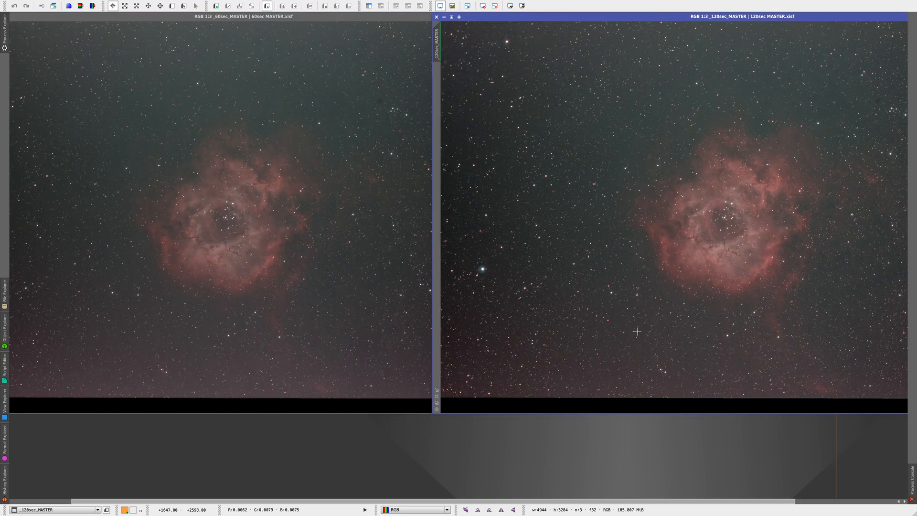
mouse_move(810, 372)
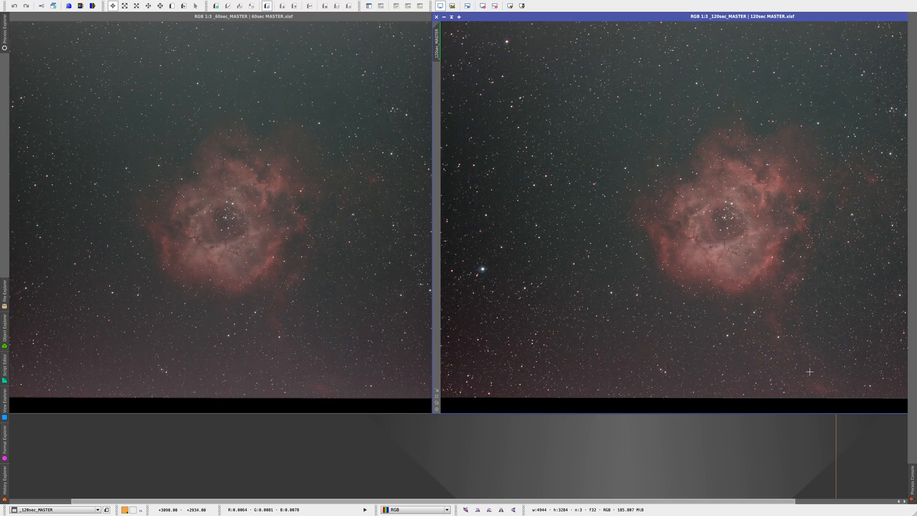
mouse_move(788, 291)
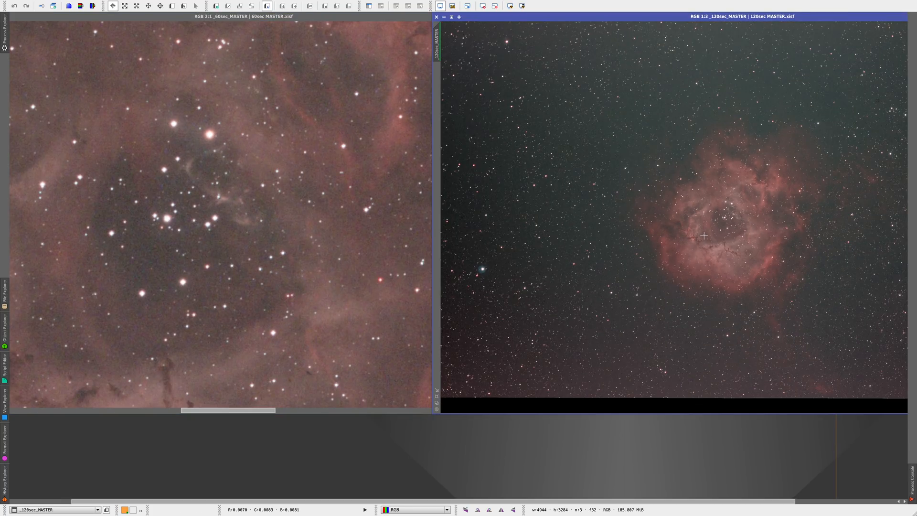
mouse_move(390, 268)
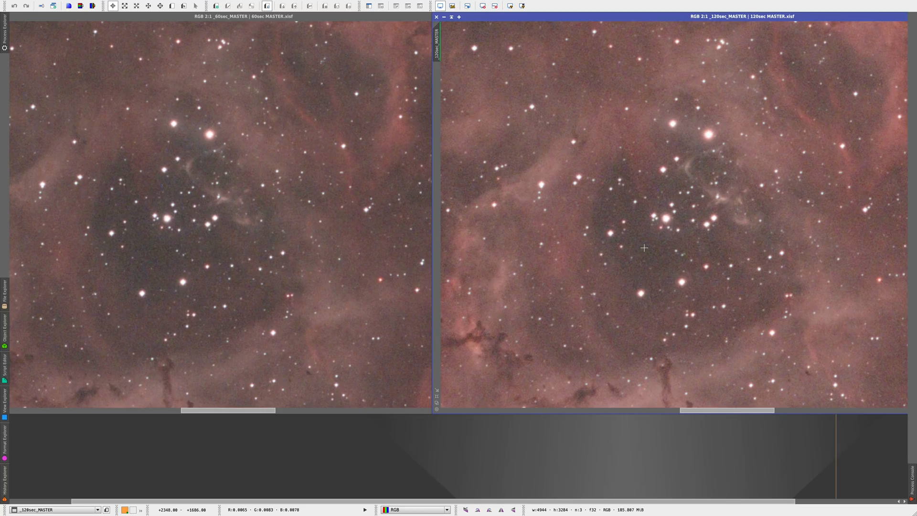
mouse_move(665, 310)
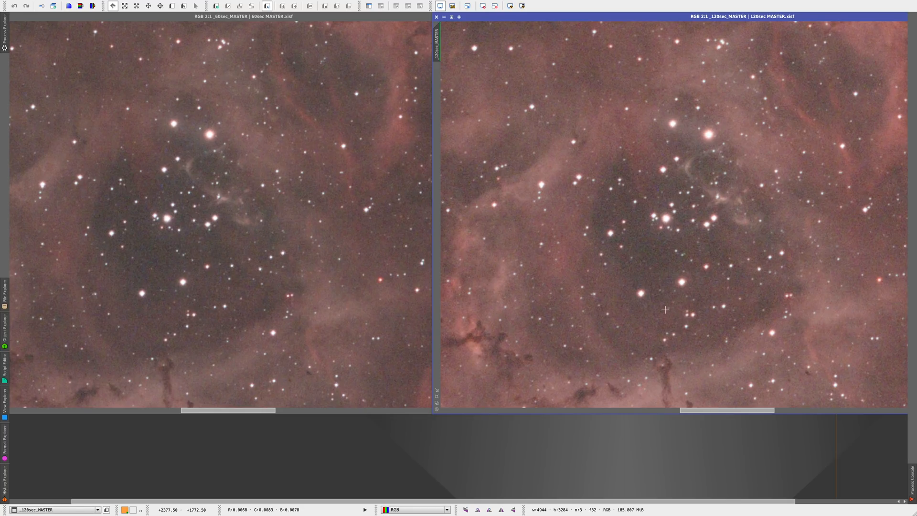
mouse_move(679, 306)
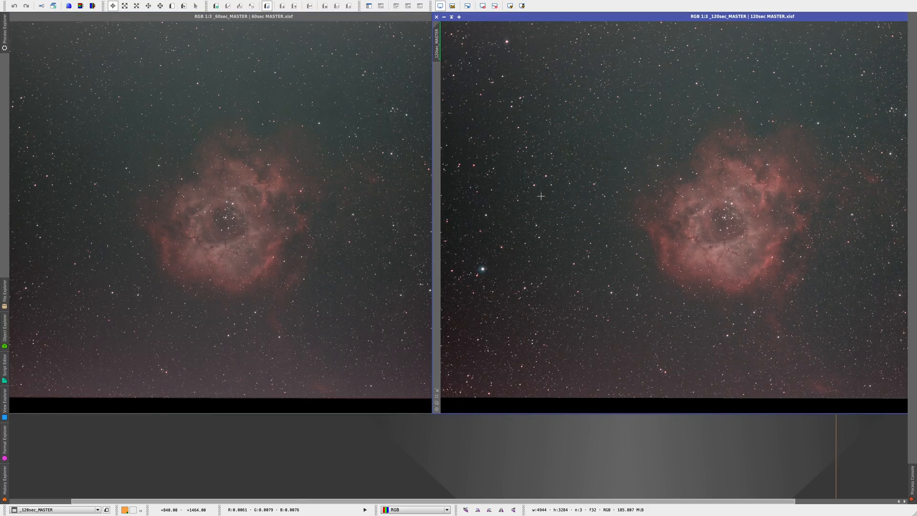
mouse_move(710, 44)
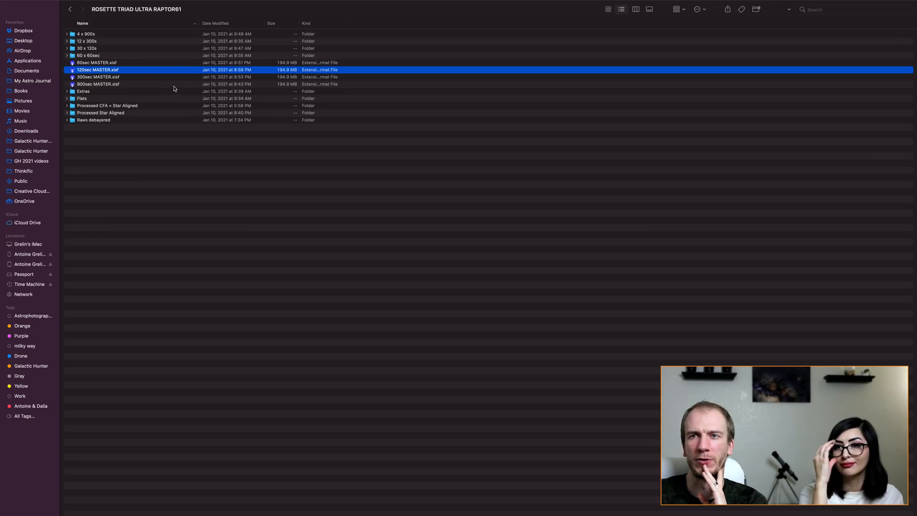
Select 300sec MASTER.xisf in Finder to open it in PixInsight.
click(98, 77)
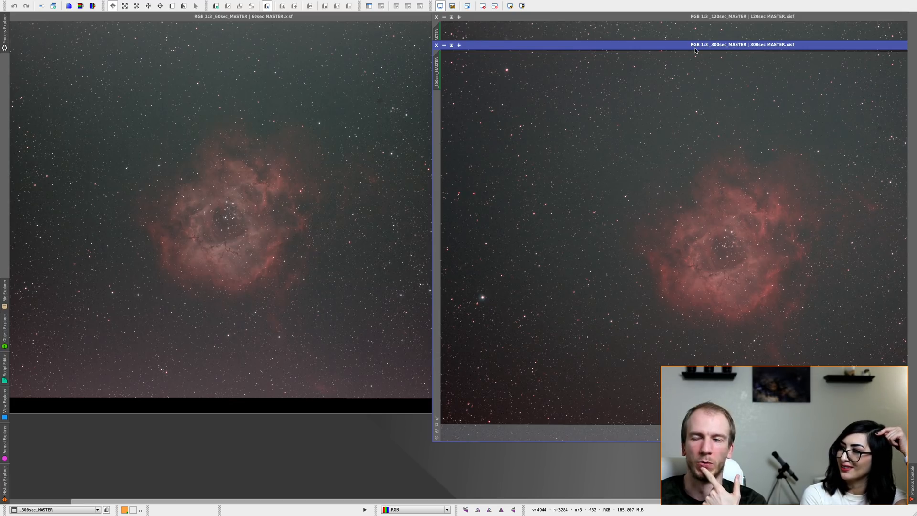
mouse_move(732, 87)
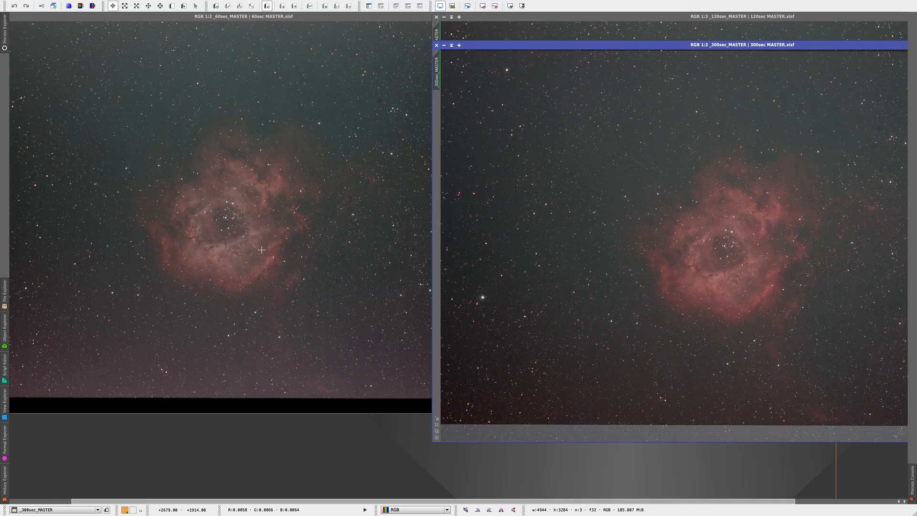
mouse_move(227, 239)
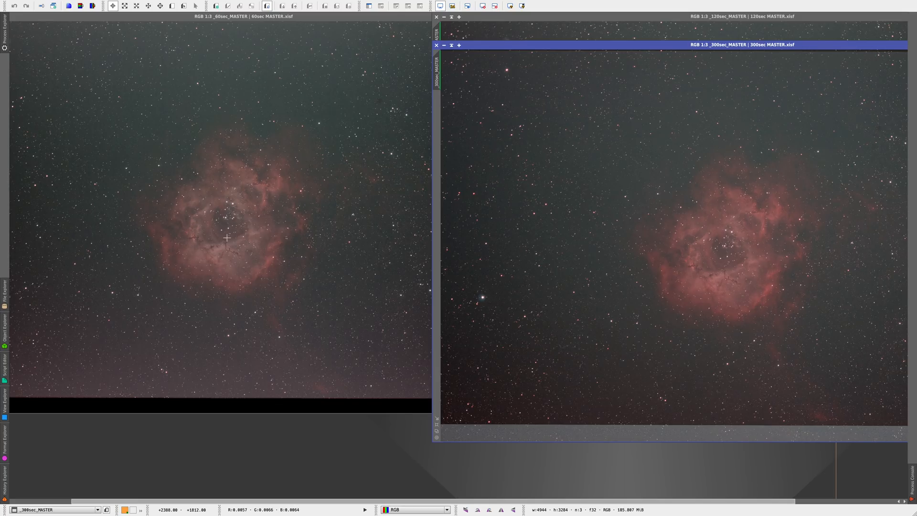
mouse_move(718, 55)
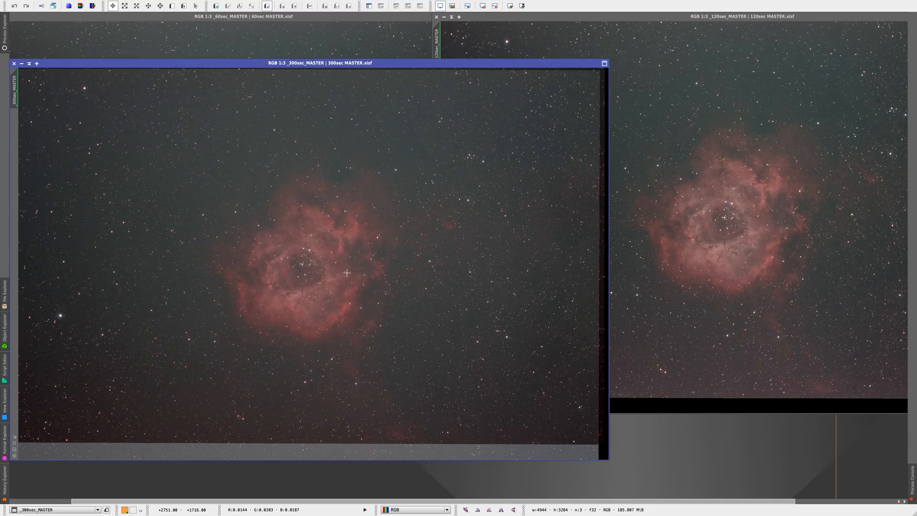
mouse_move(740, 229)
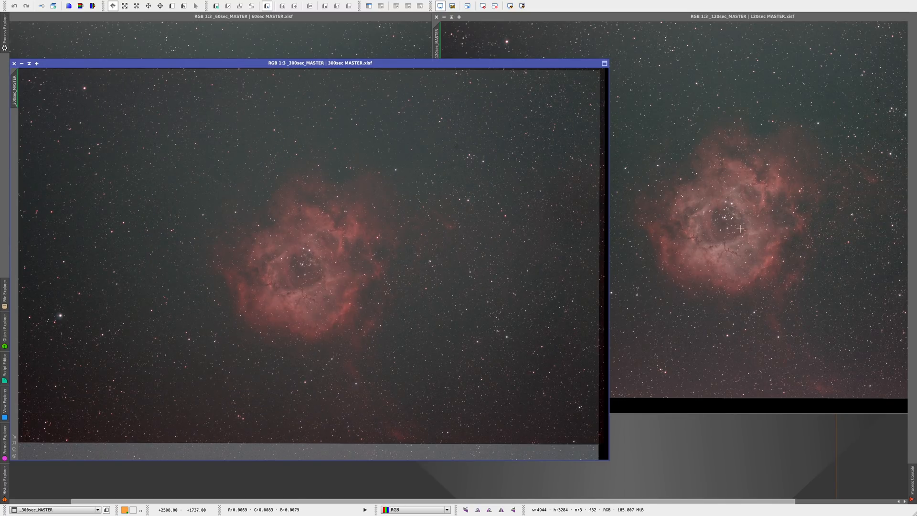
mouse_move(729, 237)
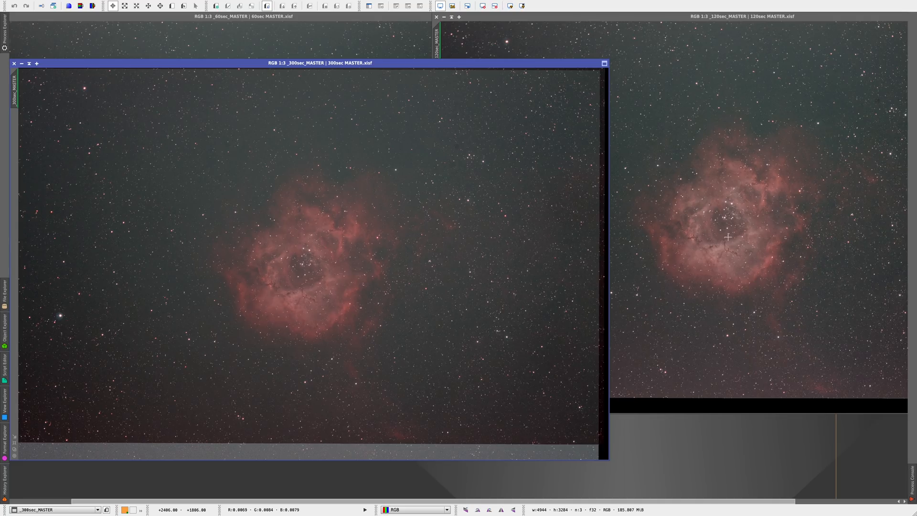
mouse_move(410, 288)
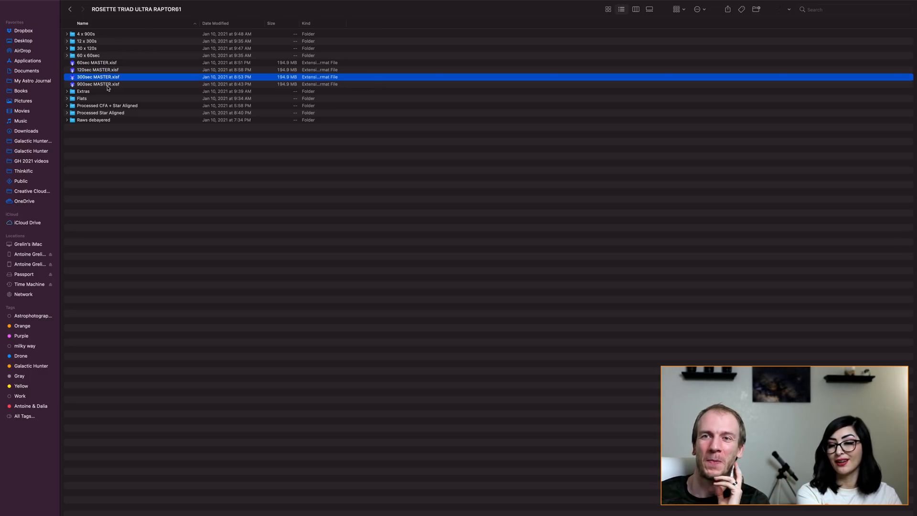
Select 900sec MASTER.xisf in Finder to open it in PixInsight.
click(97, 85)
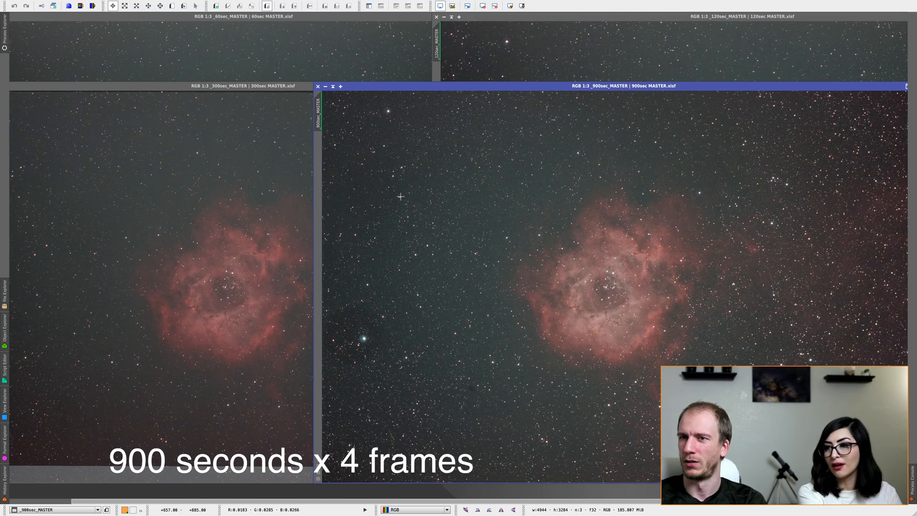
mouse_move(641, 246)
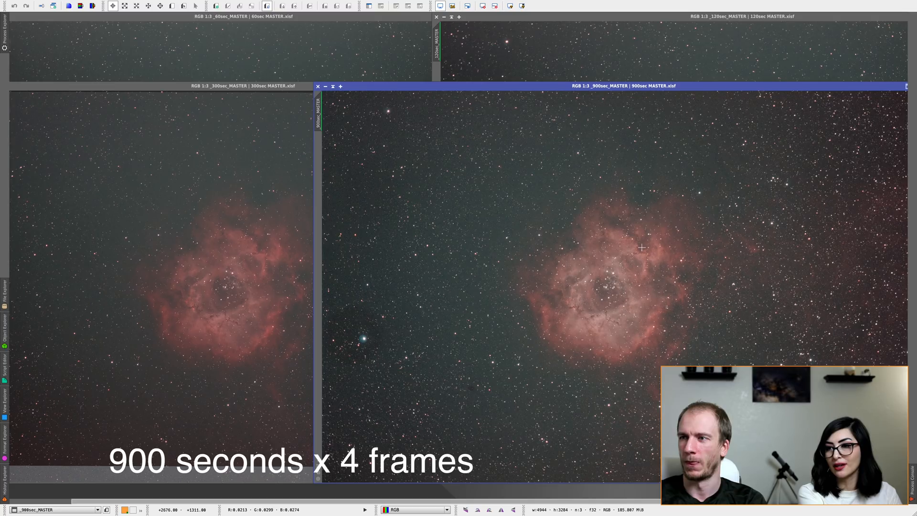
mouse_move(856, 361)
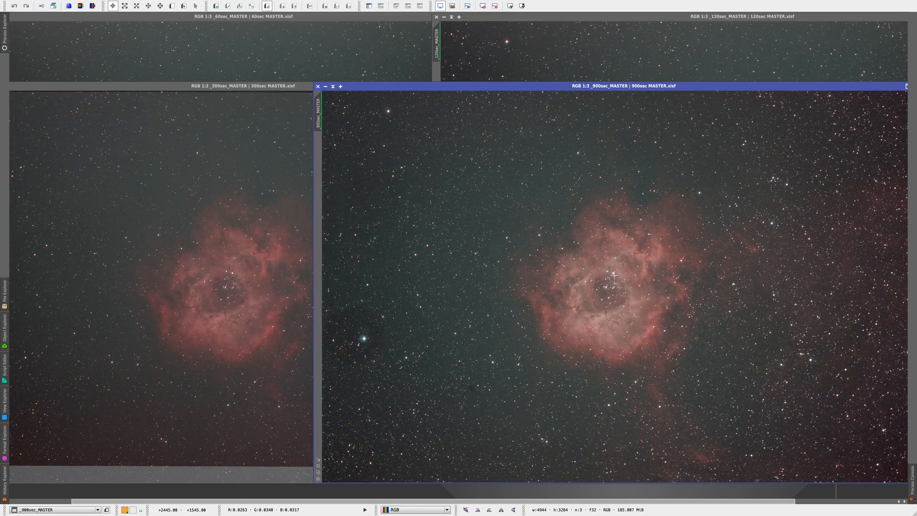
mouse_move(607, 304)
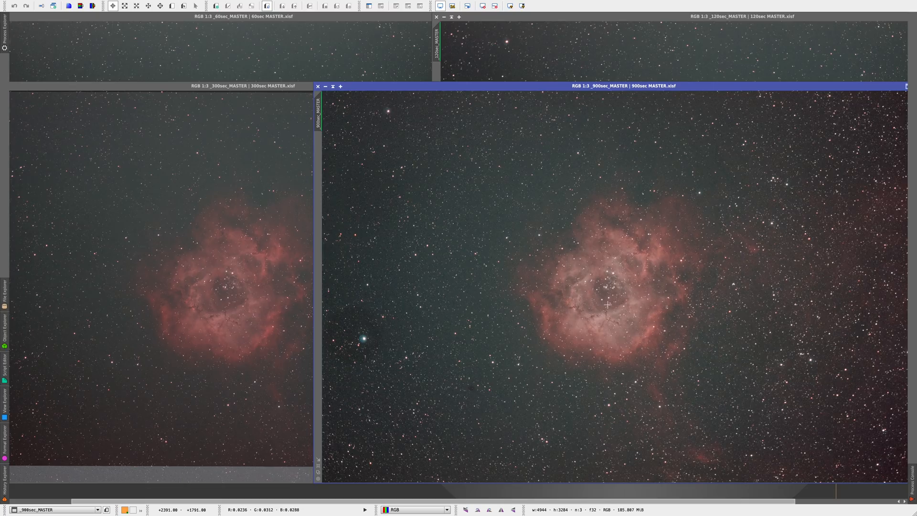
mouse_move(567, 307)
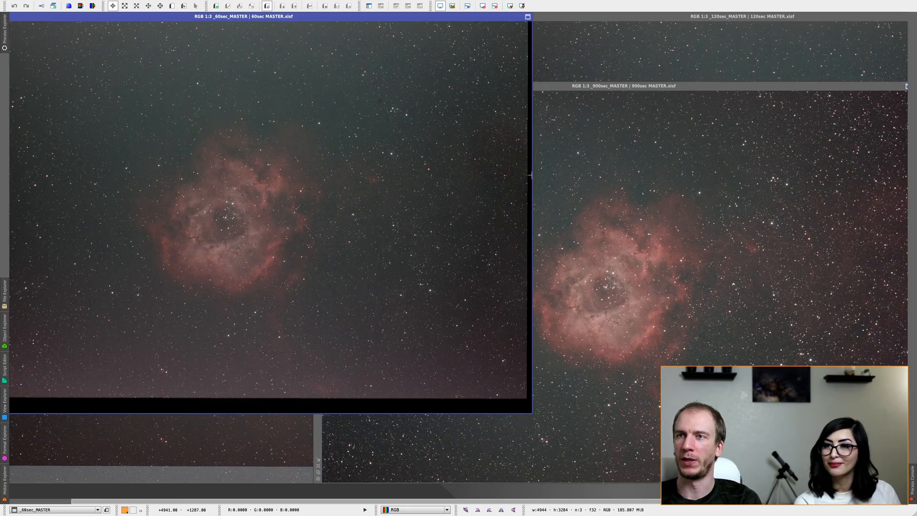
mouse_move(234, 46)
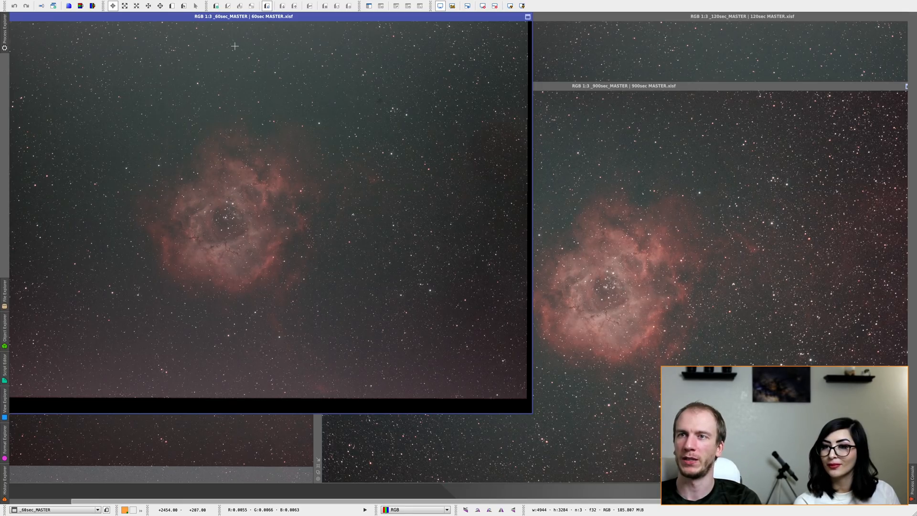
mouse_move(210, 70)
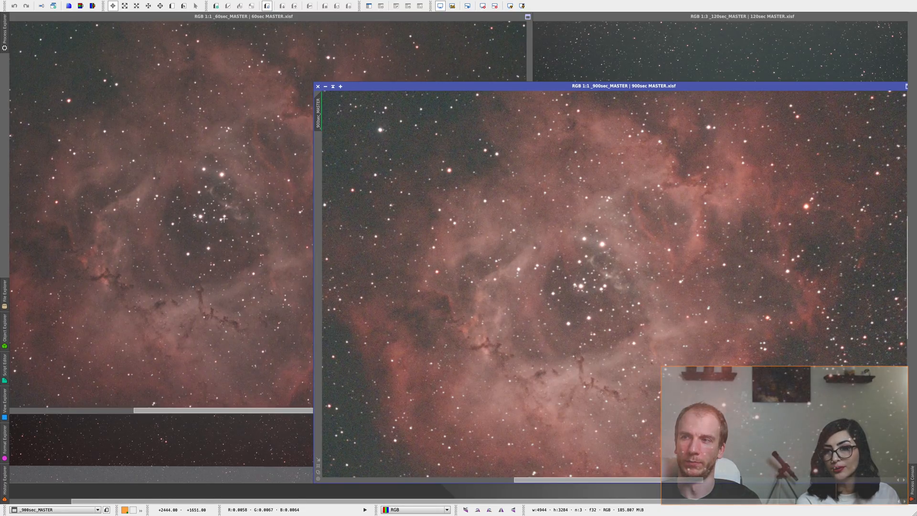
Switch between the 60-second and 900-second master windows at 1:1 on the Rosette core to compare detail.
click(235, 16)
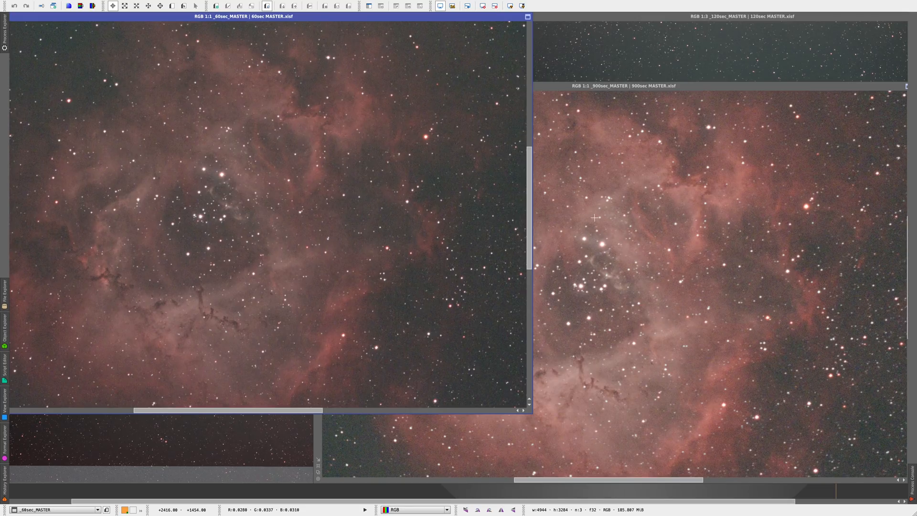
click(609, 85)
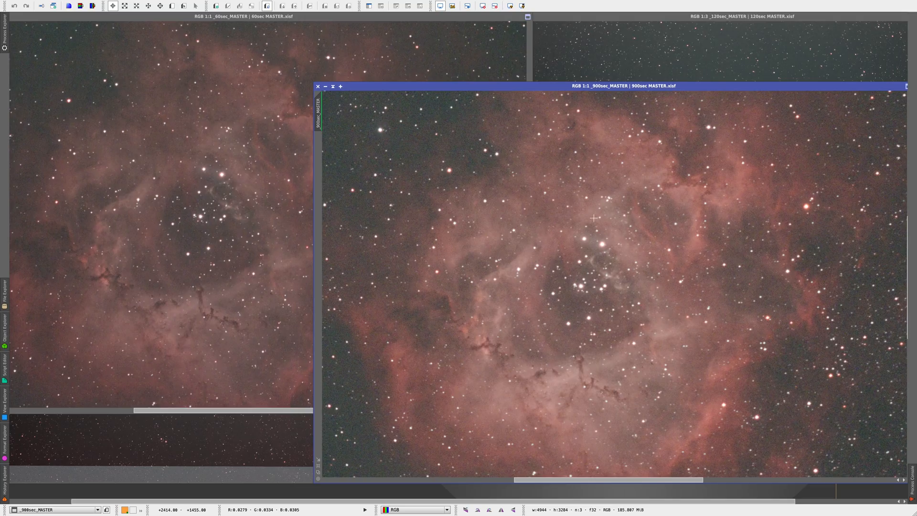
mouse_move(324, 217)
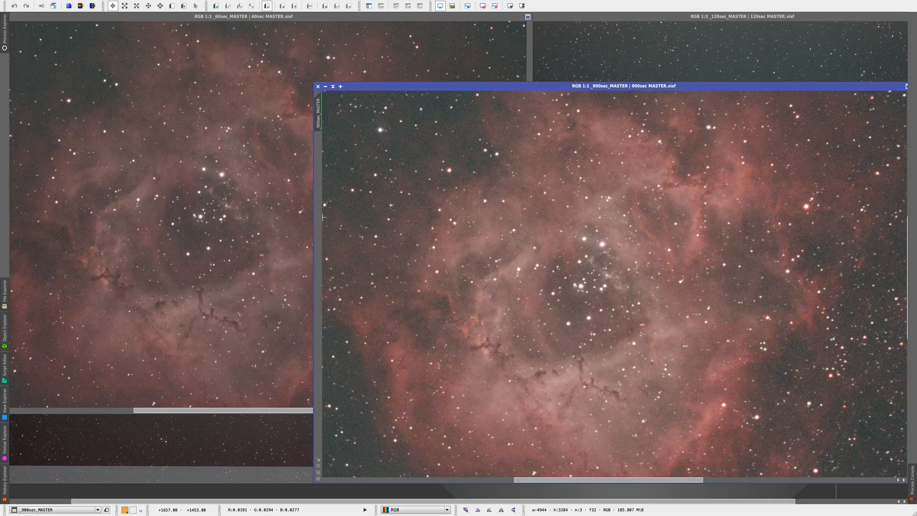
mouse_move(598, 275)
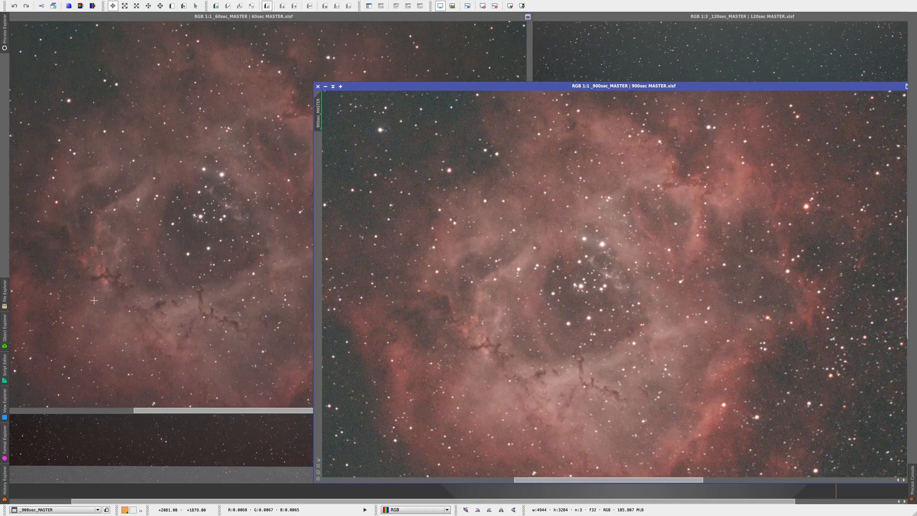
mouse_move(171, 287)
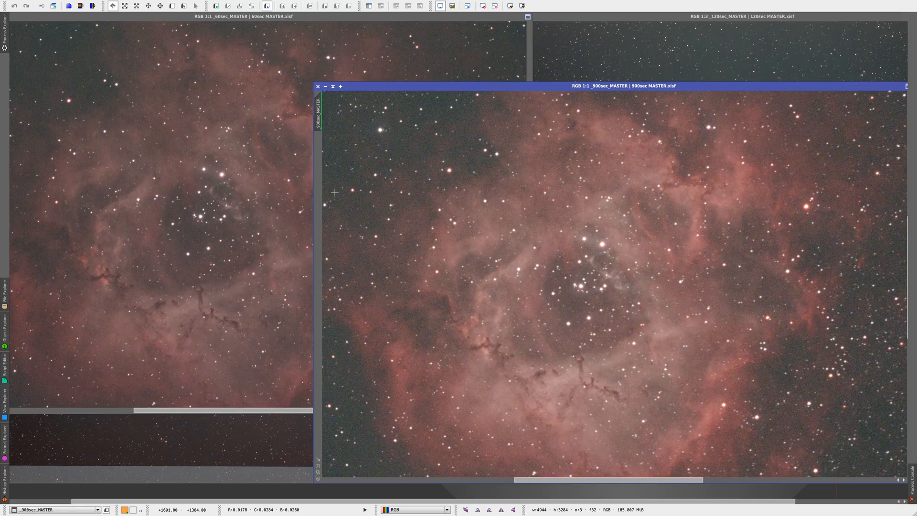
mouse_move(648, 227)
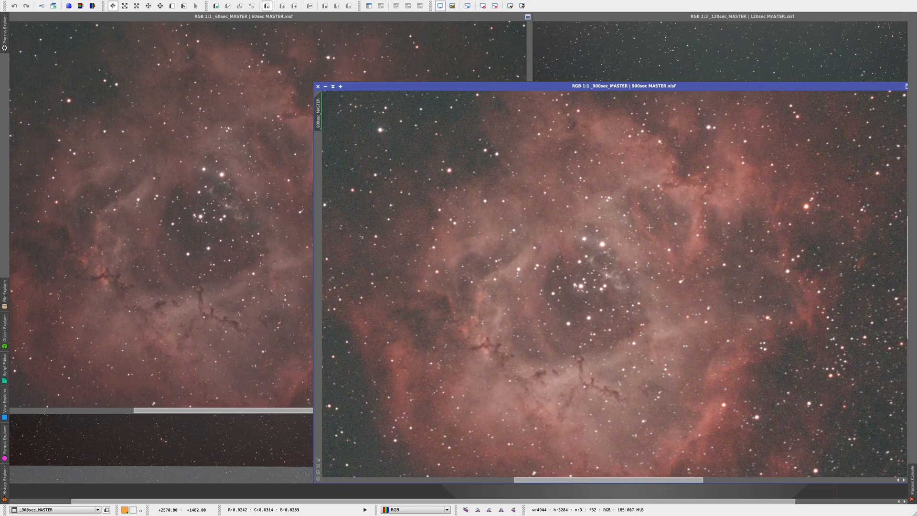
mouse_move(648, 231)
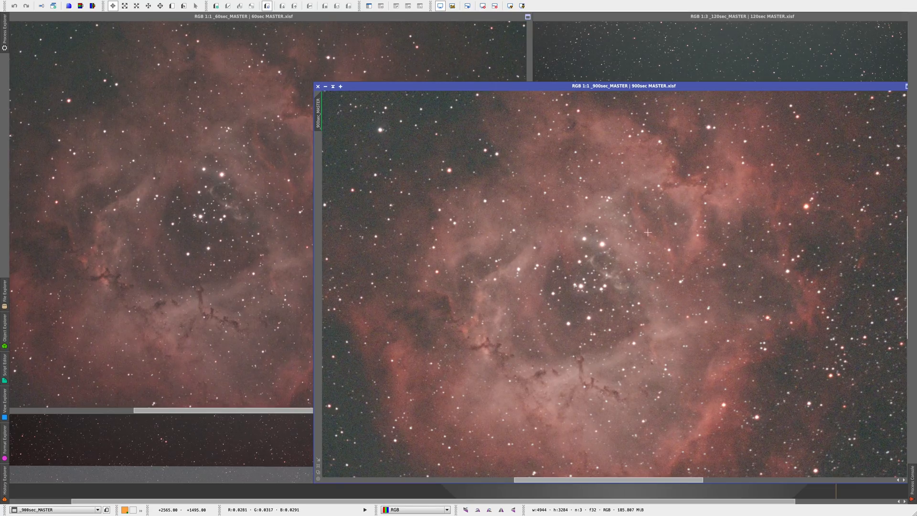
mouse_move(259, 166)
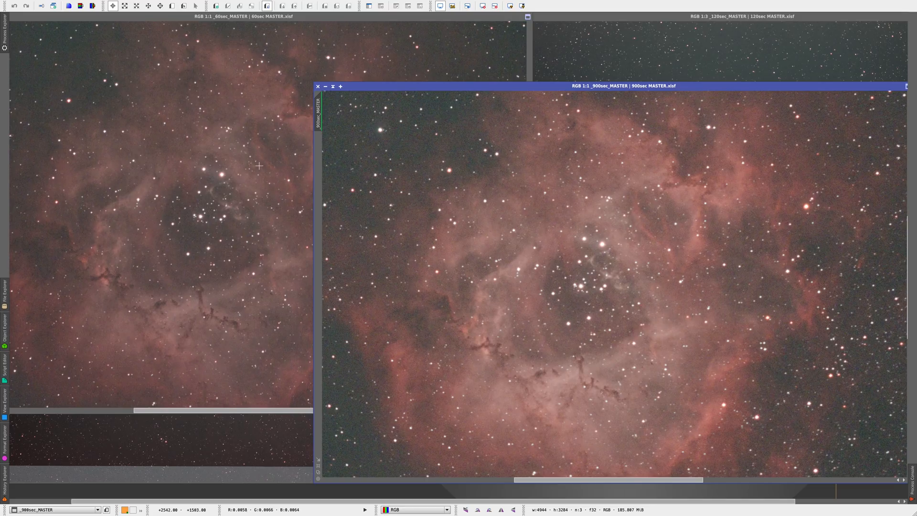
click(246, 17)
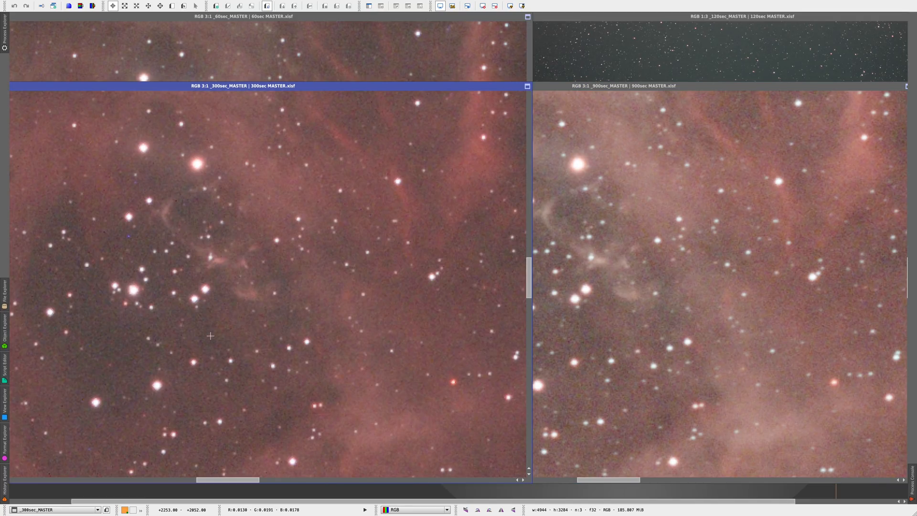
mouse_move(658, 287)
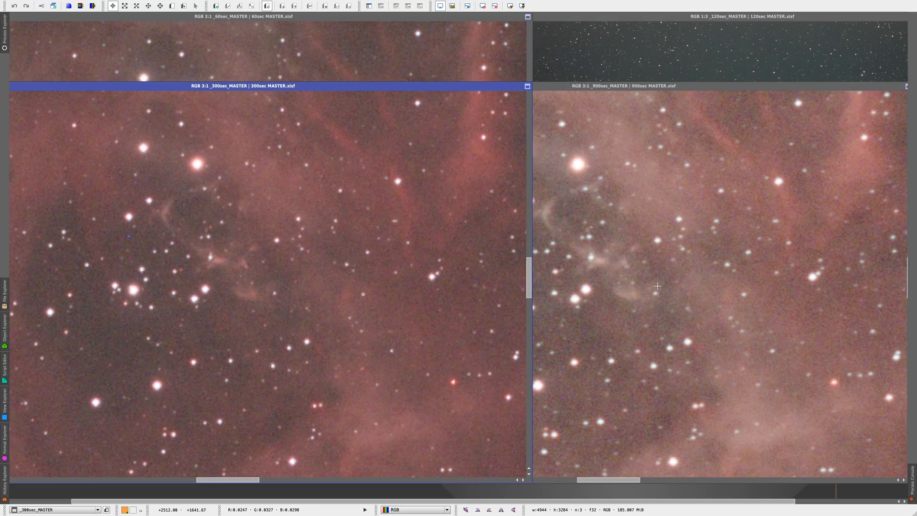
mouse_move(656, 281)
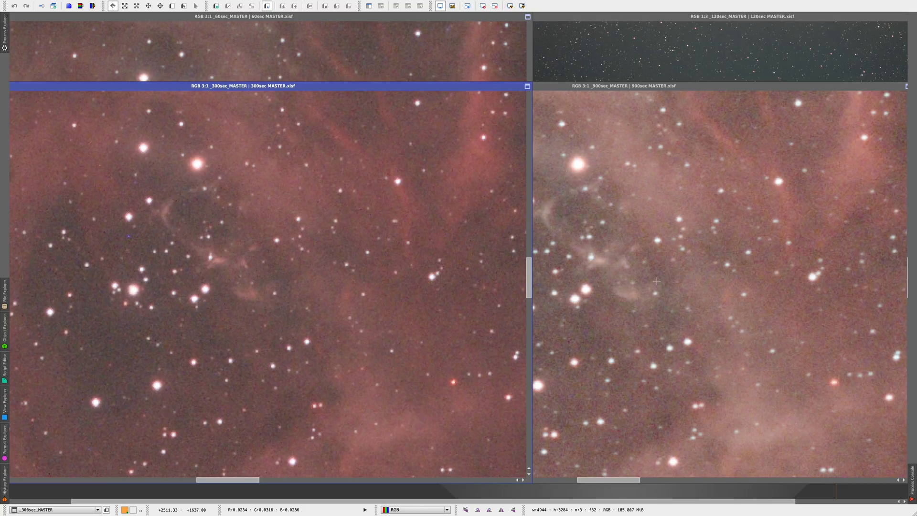
mouse_move(219, 53)
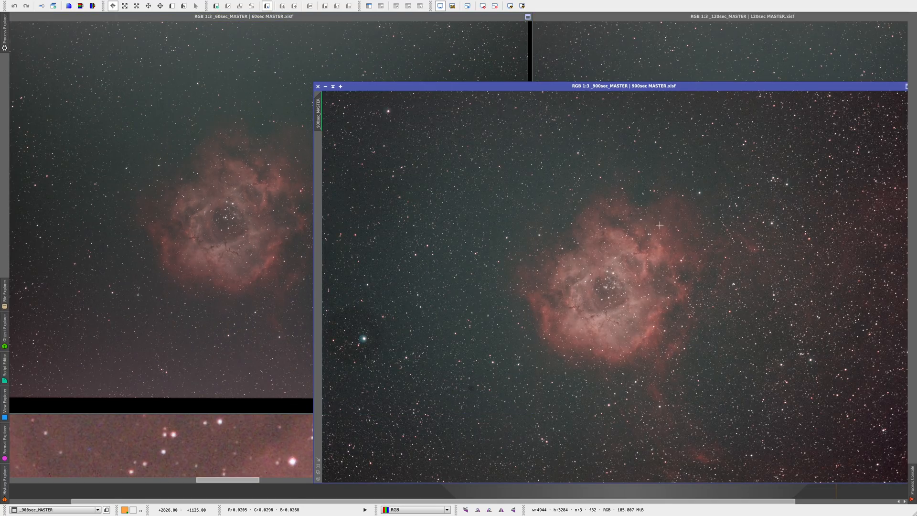
mouse_move(658, 310)
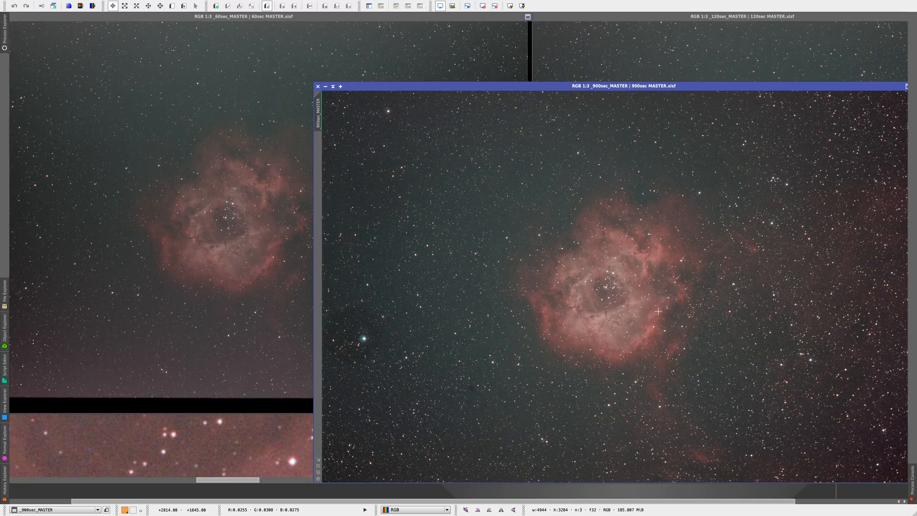
mouse_move(650, 330)
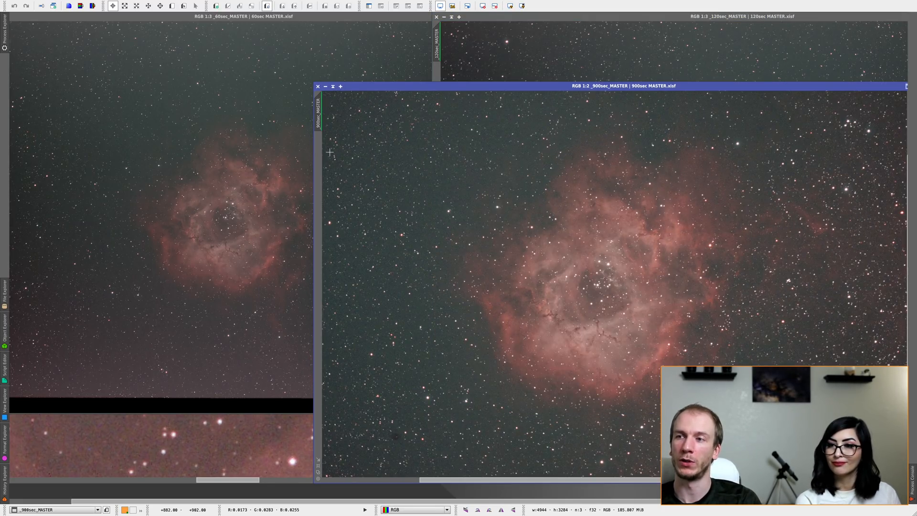
click(317, 86)
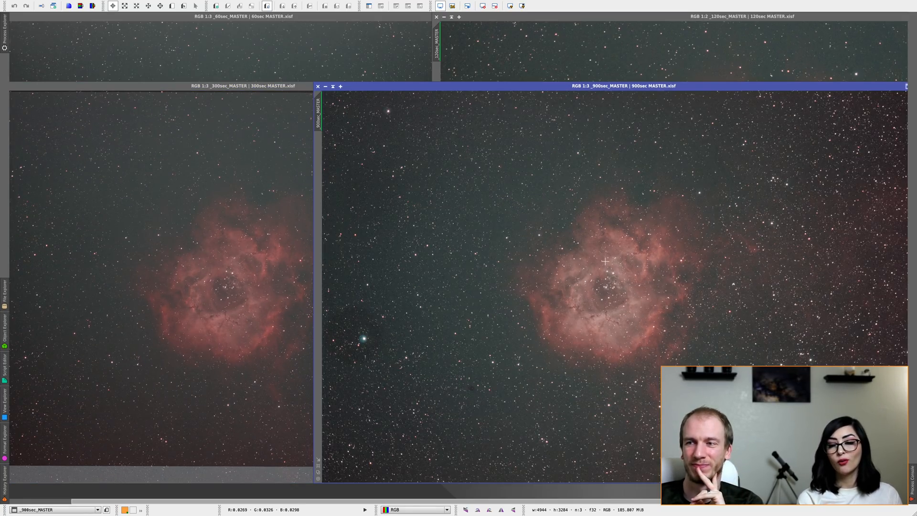
mouse_move(516, 273)
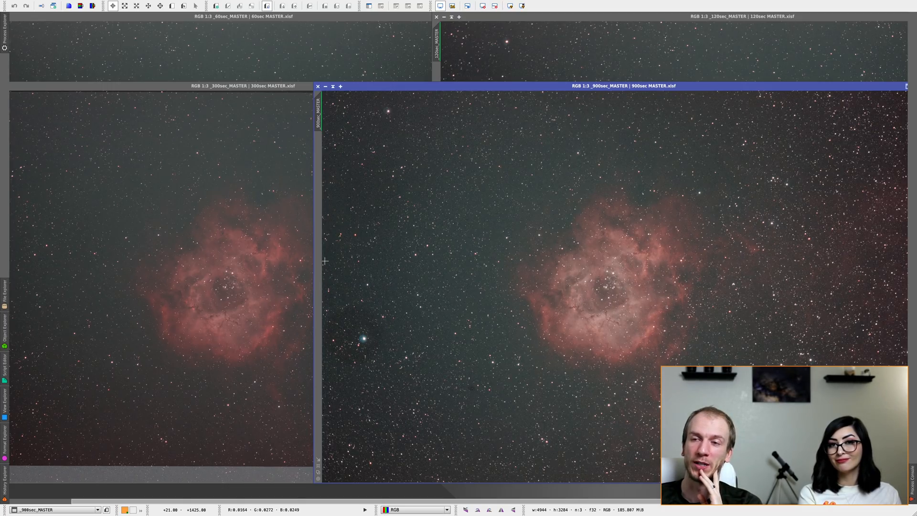
mouse_move(280, 254)
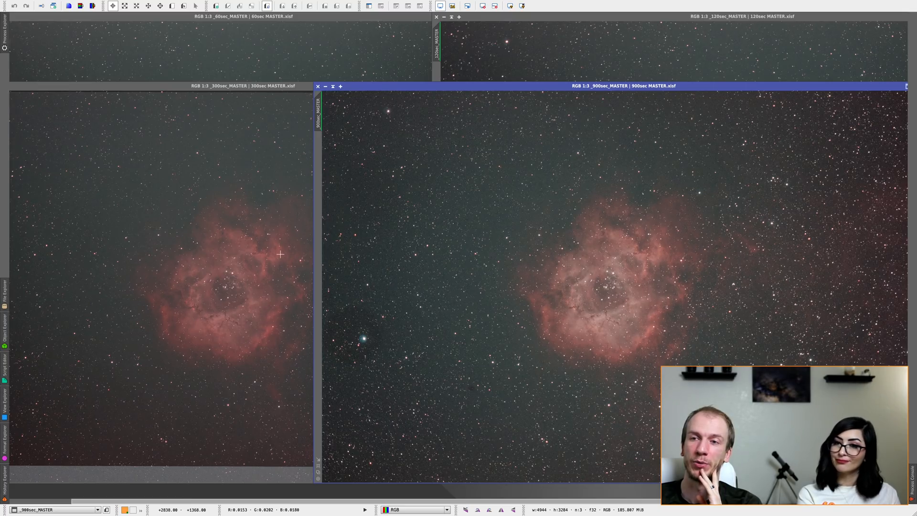
mouse_move(287, 114)
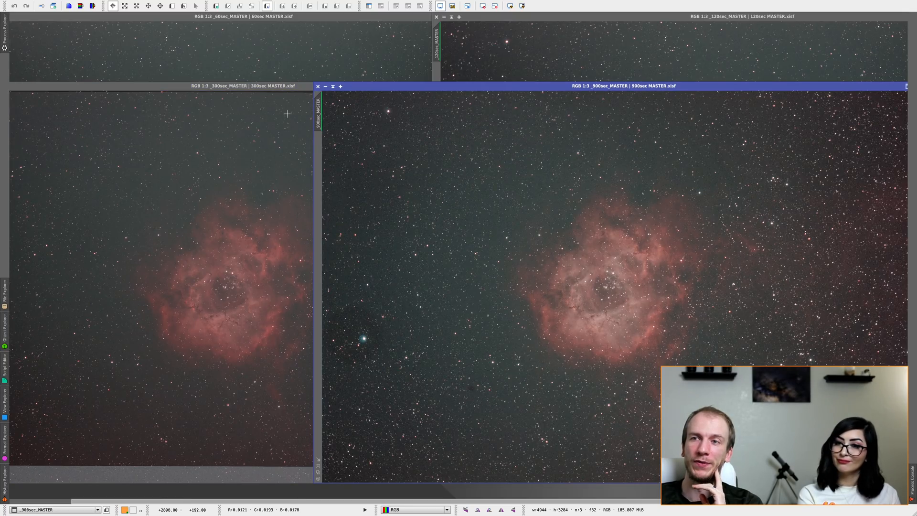
mouse_move(441, 218)
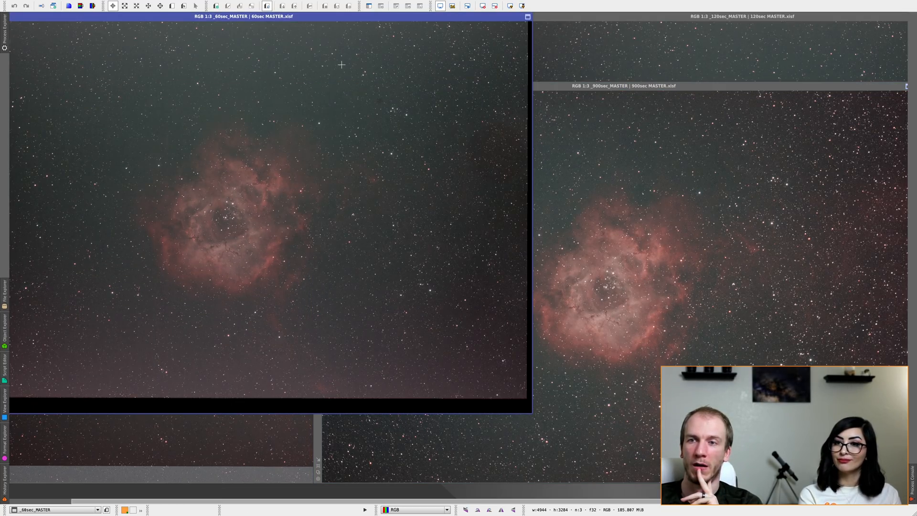
mouse_move(361, 95)
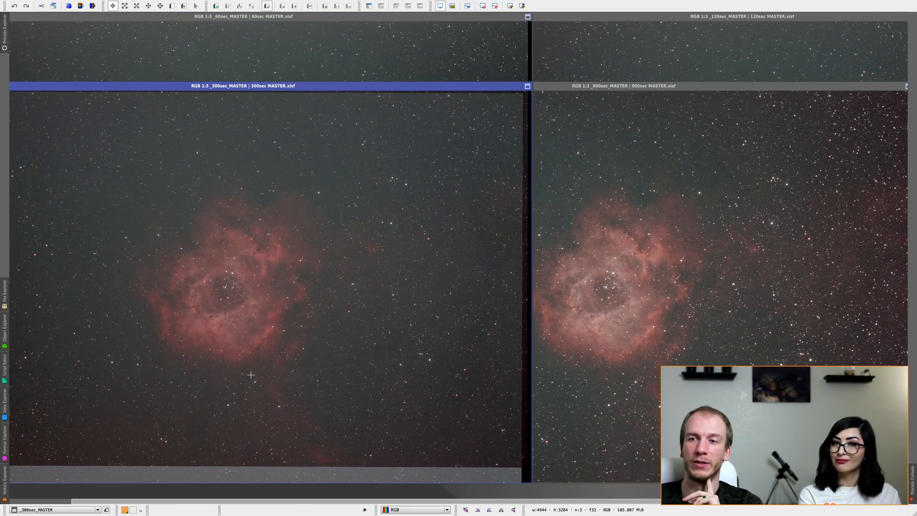
mouse_move(207, 295)
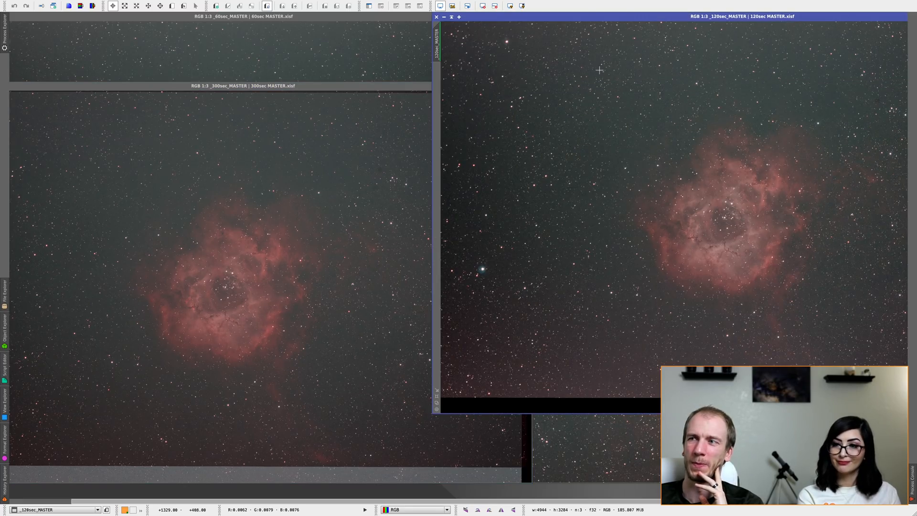
mouse_move(701, 215)
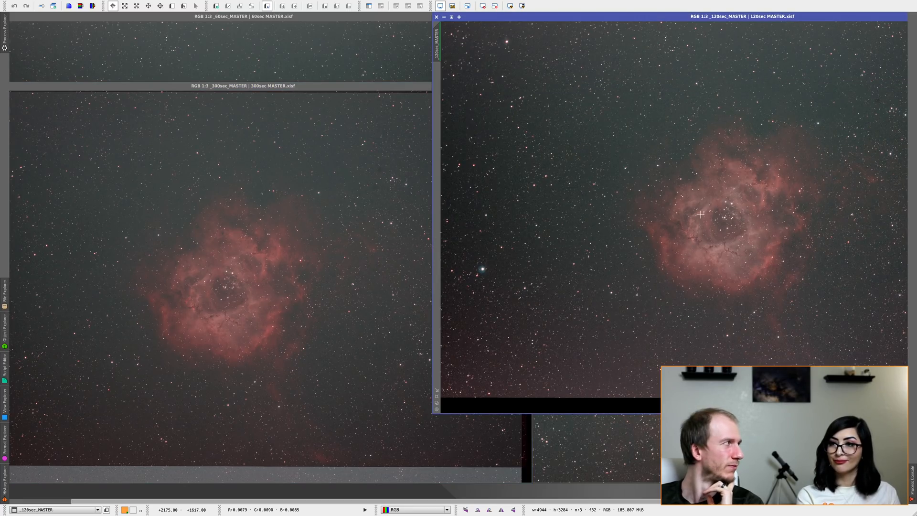
mouse_move(690, 232)
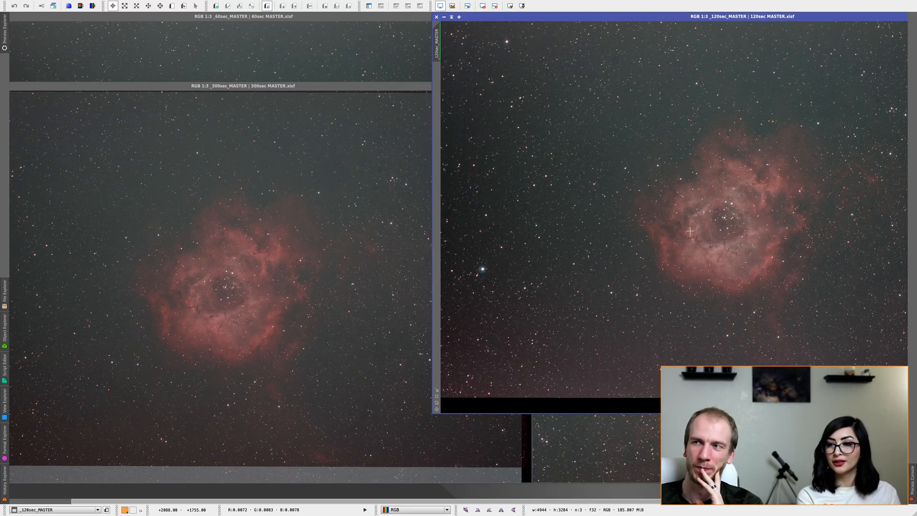